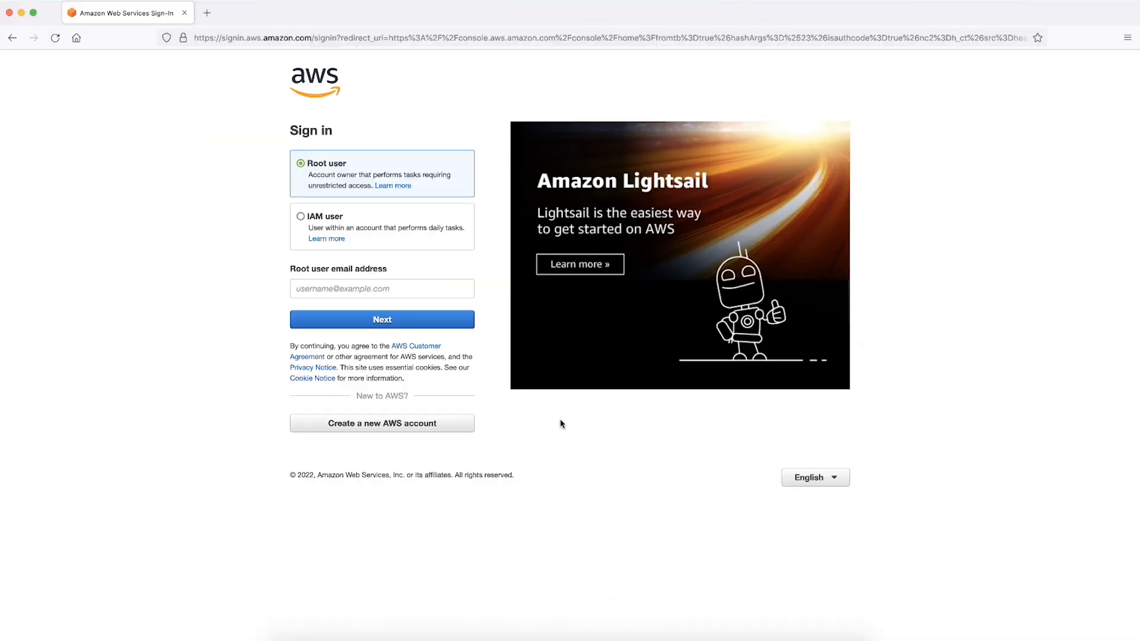
mouse_move(436, 285)
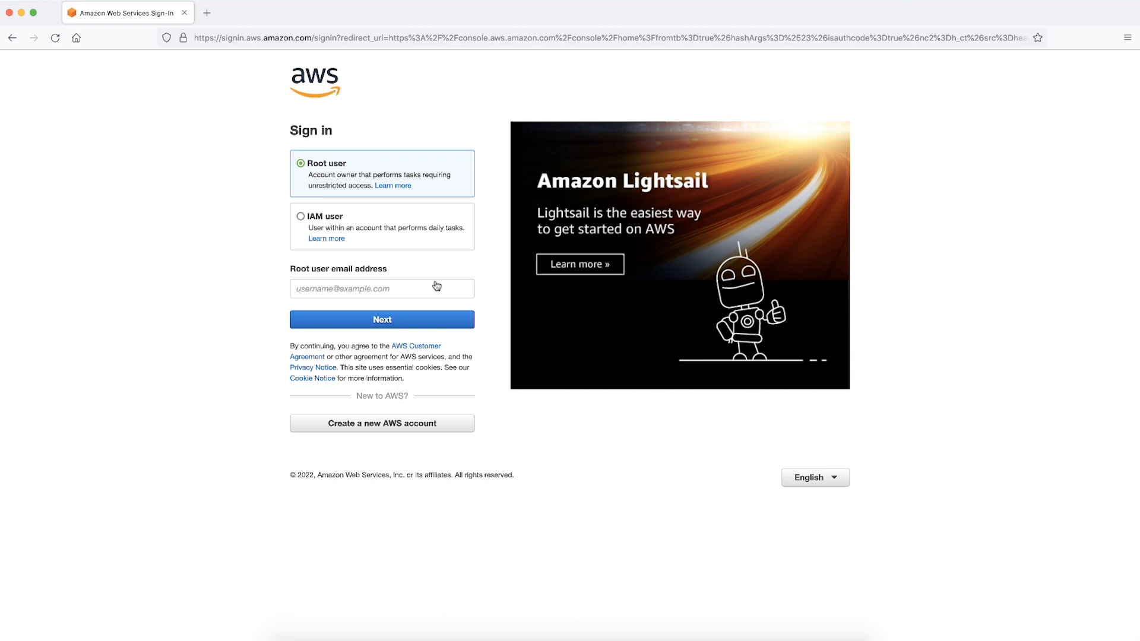
mouse_move(313, 262)
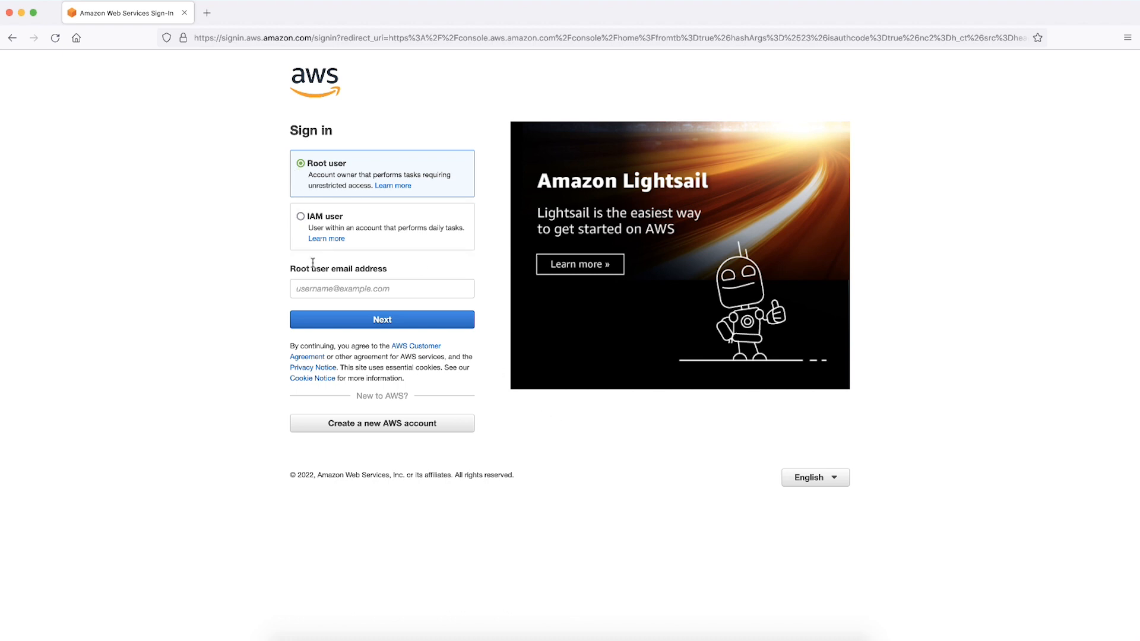
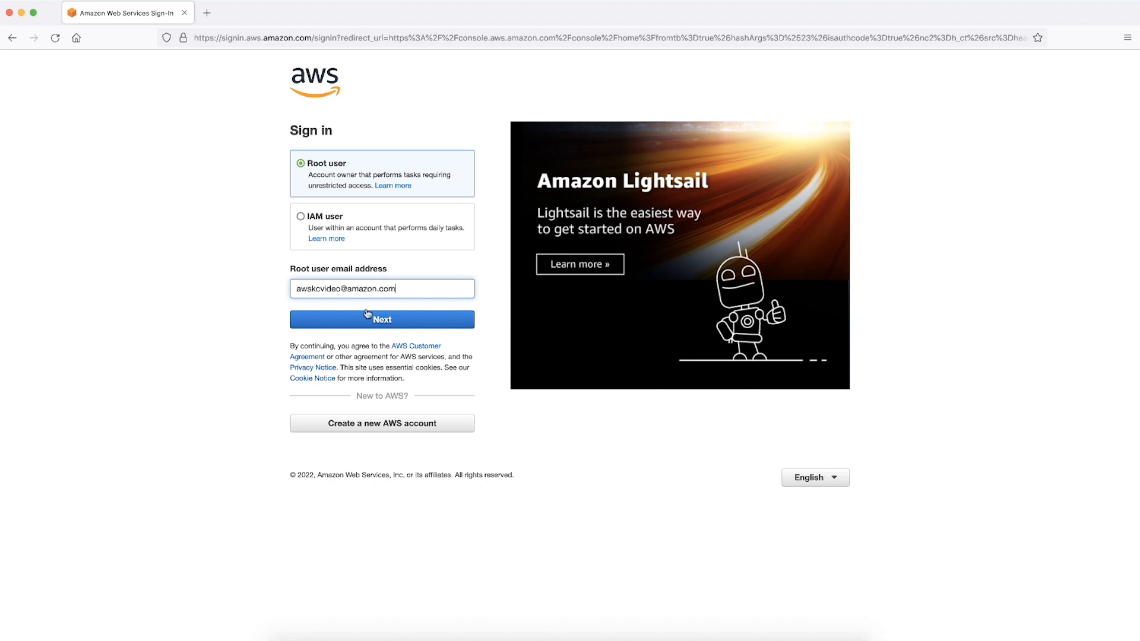
left_click(381, 319)
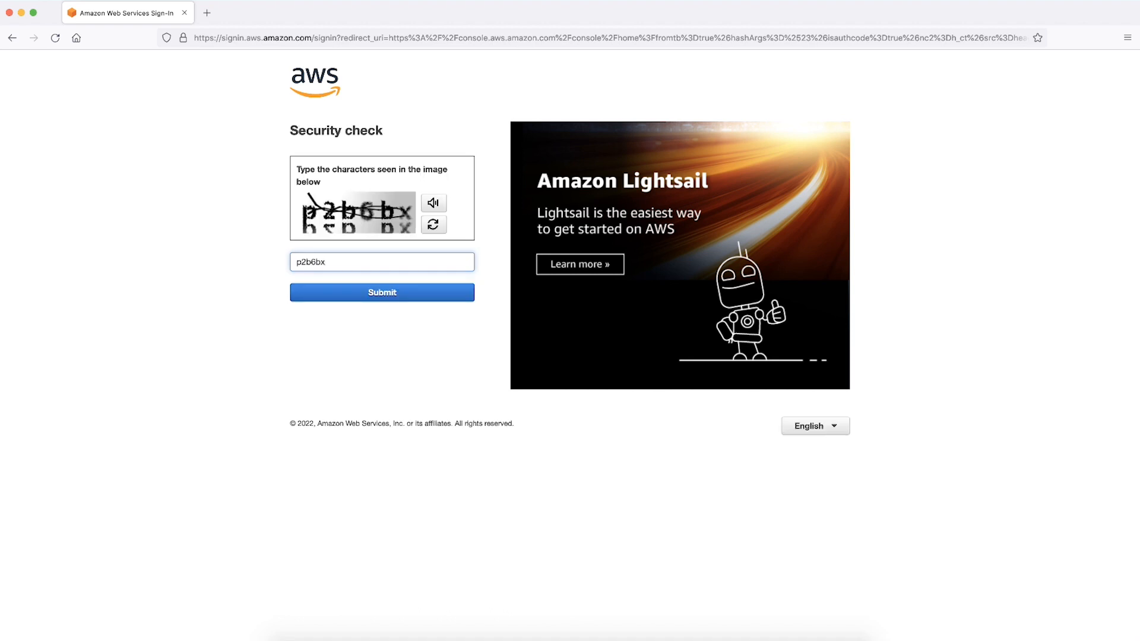
left_click(382, 291)
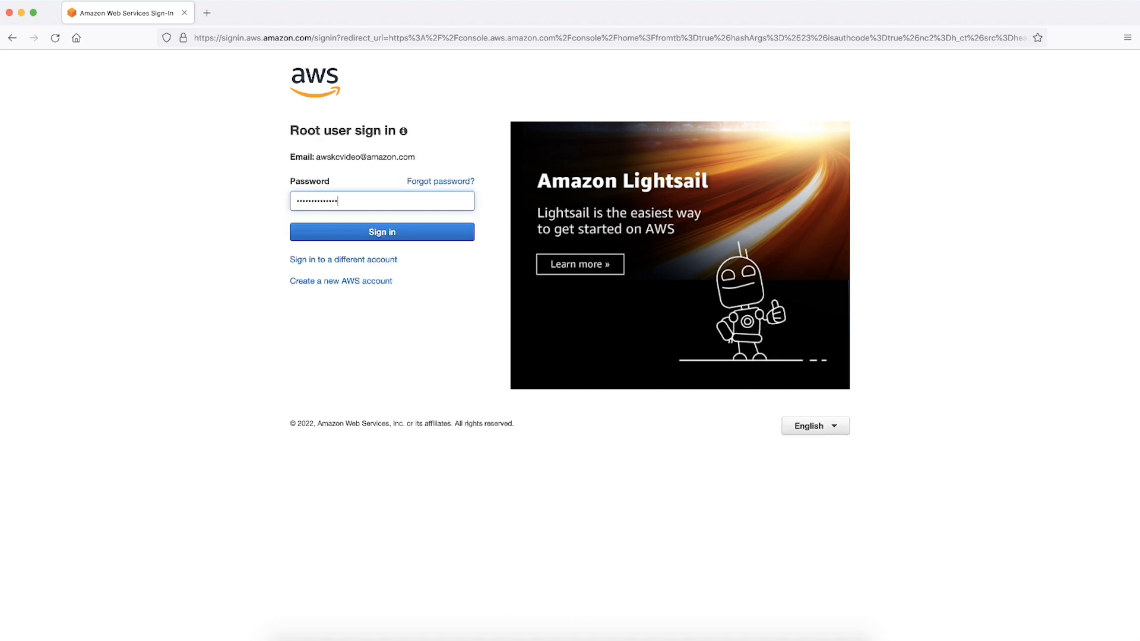
left_click(381, 231)
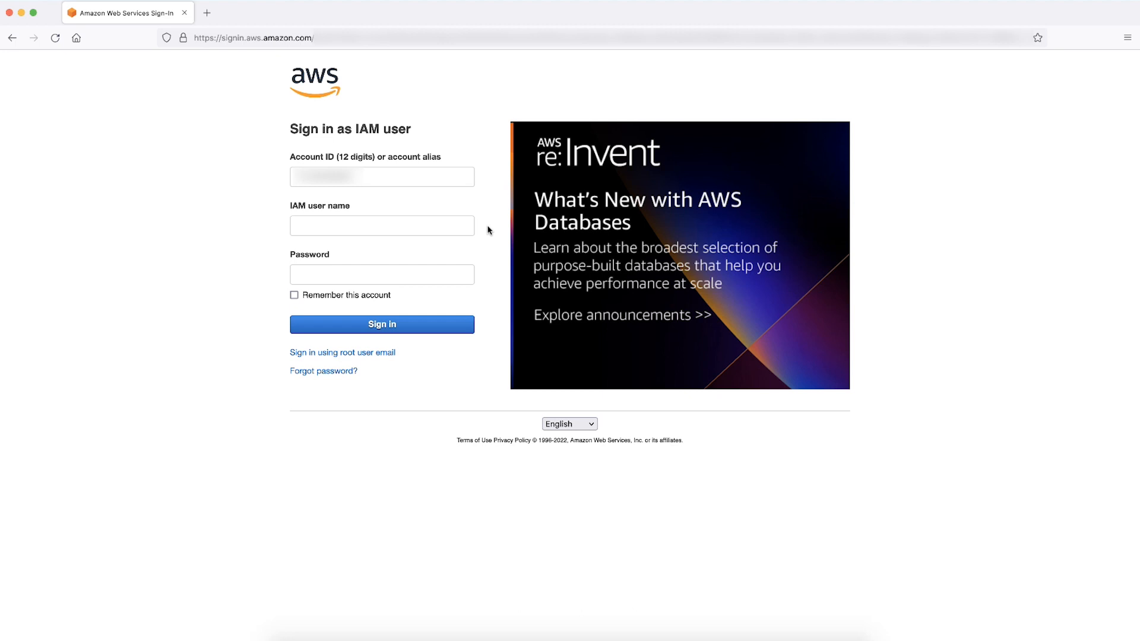
- Enter the partial user name 'awskcv', then go back to the main sign-in page
type("awskcvideo")
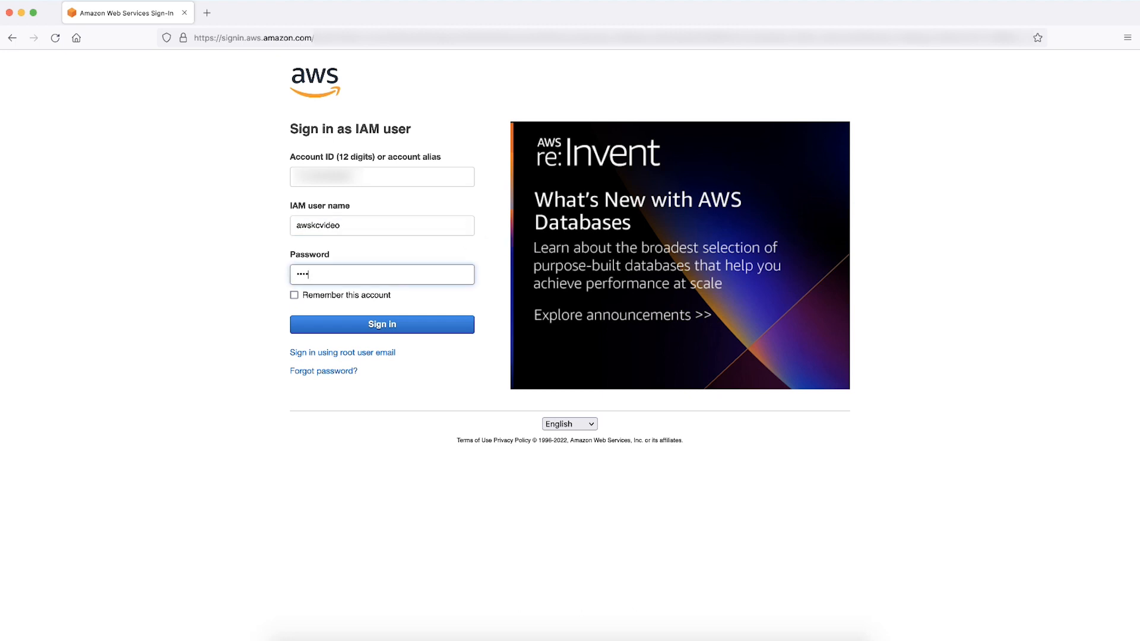
left_click(382, 324)
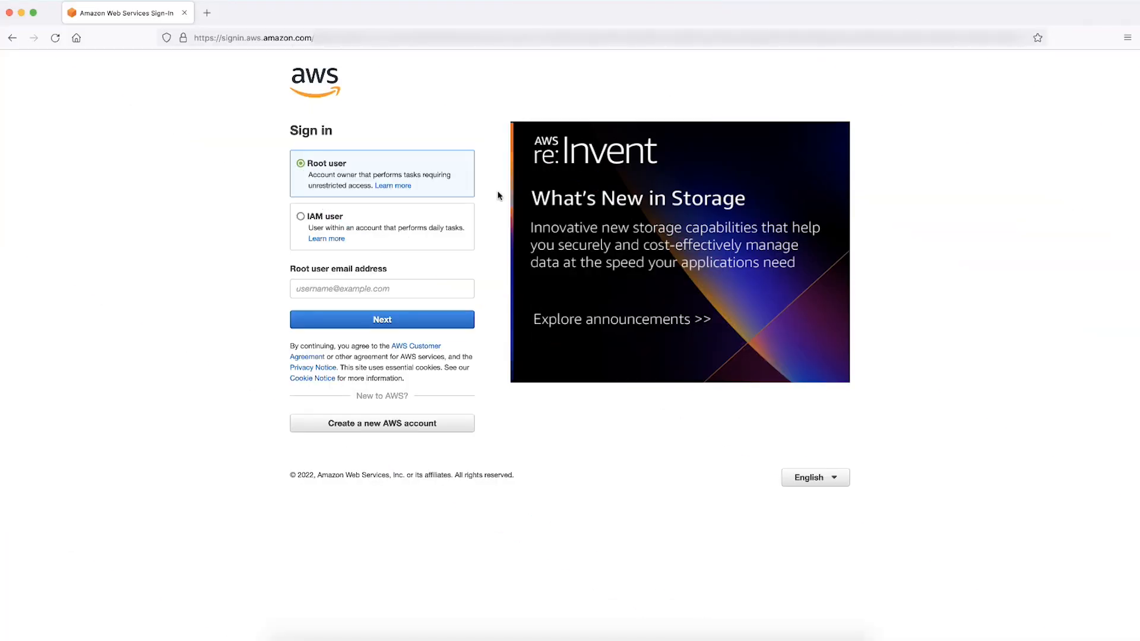
mouse_move(332, 200)
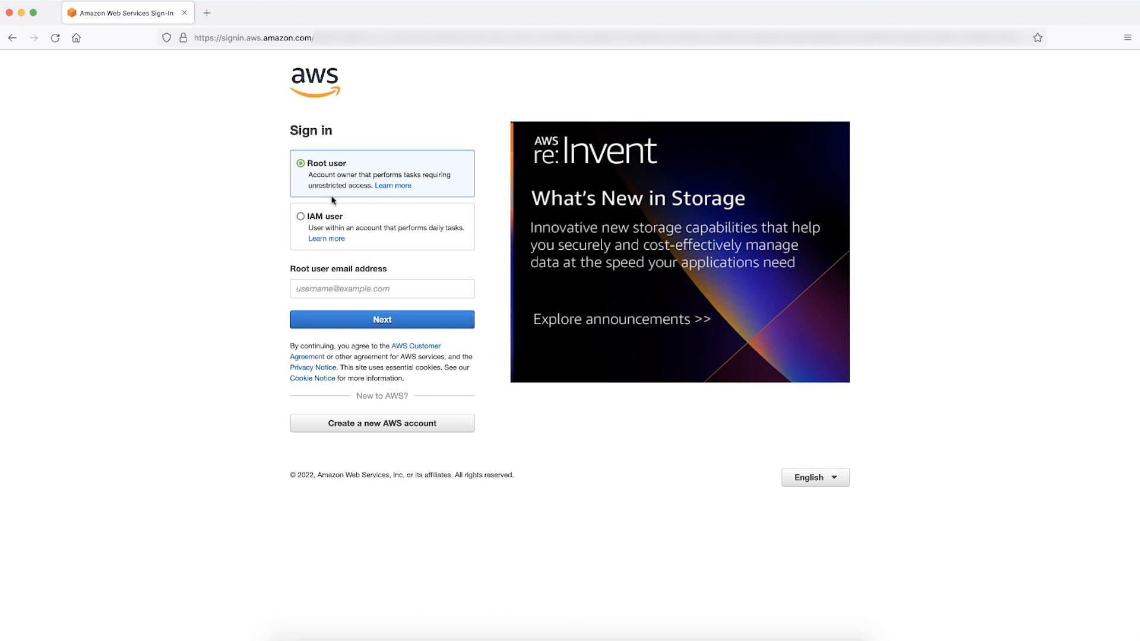
- Sign in as IAM user 'awkcvideo' with the entered account ID
left_click(301, 216)
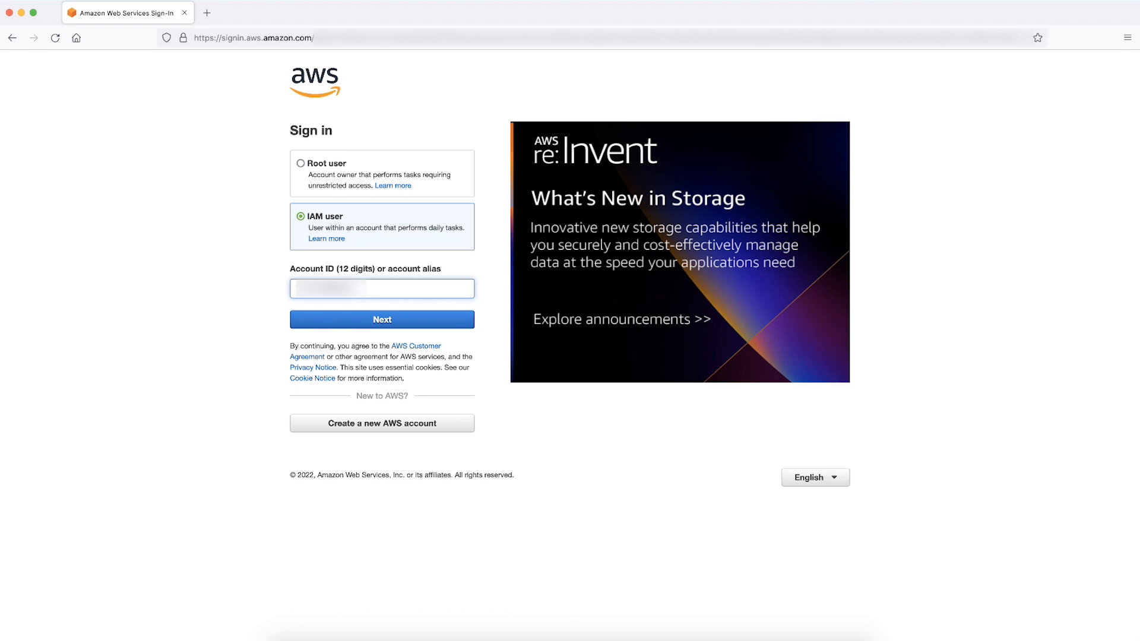
left_click(381, 319)
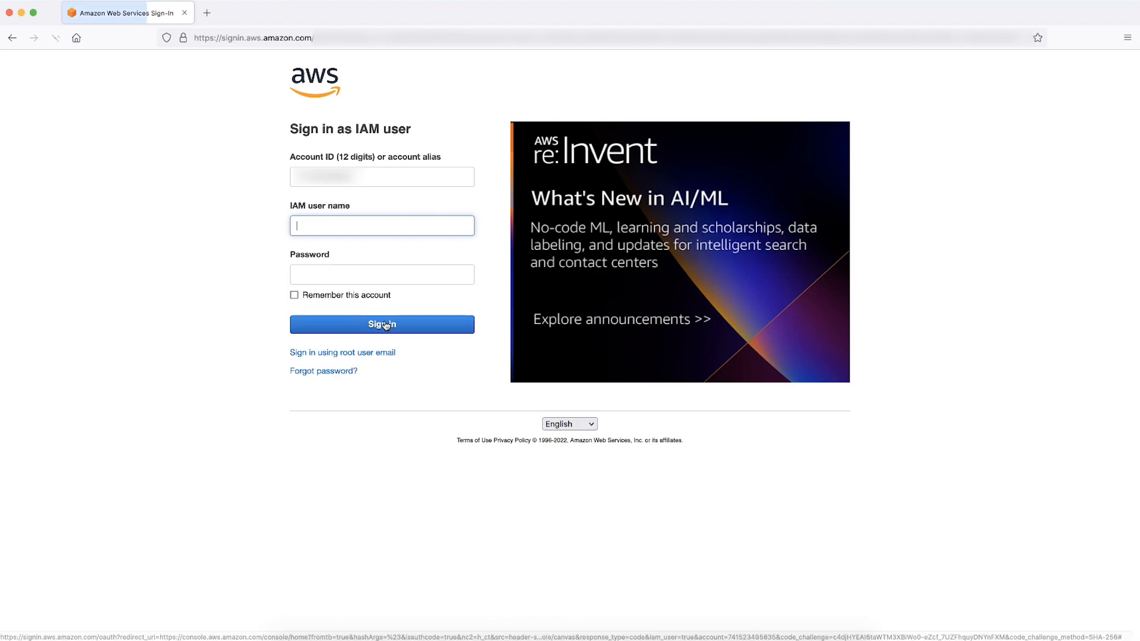
type("aw")
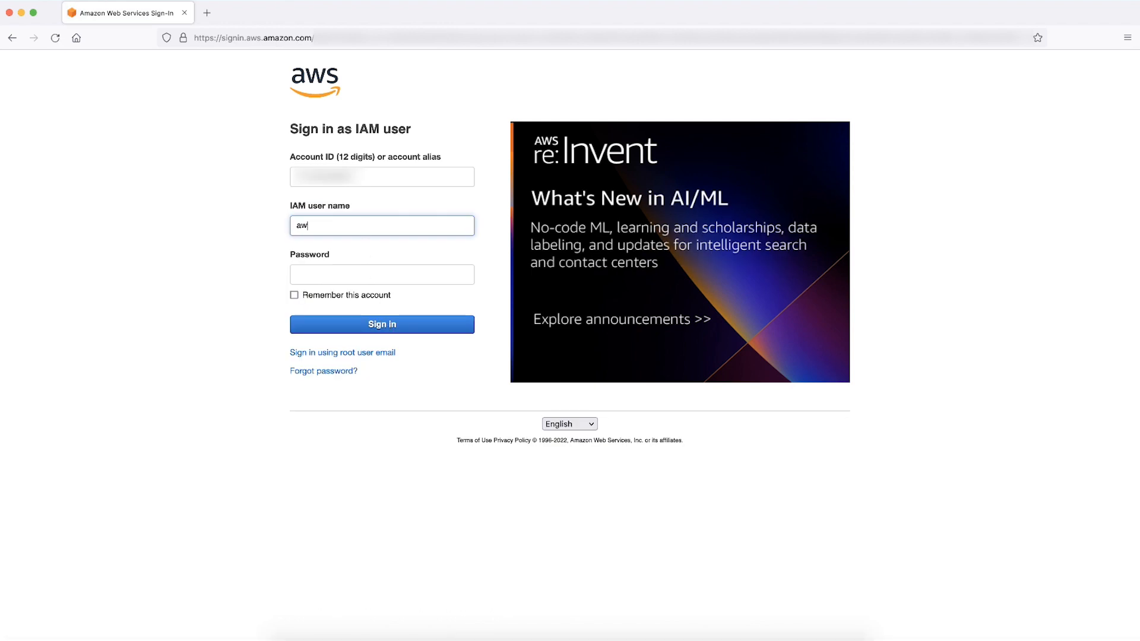
type("kcvideo")
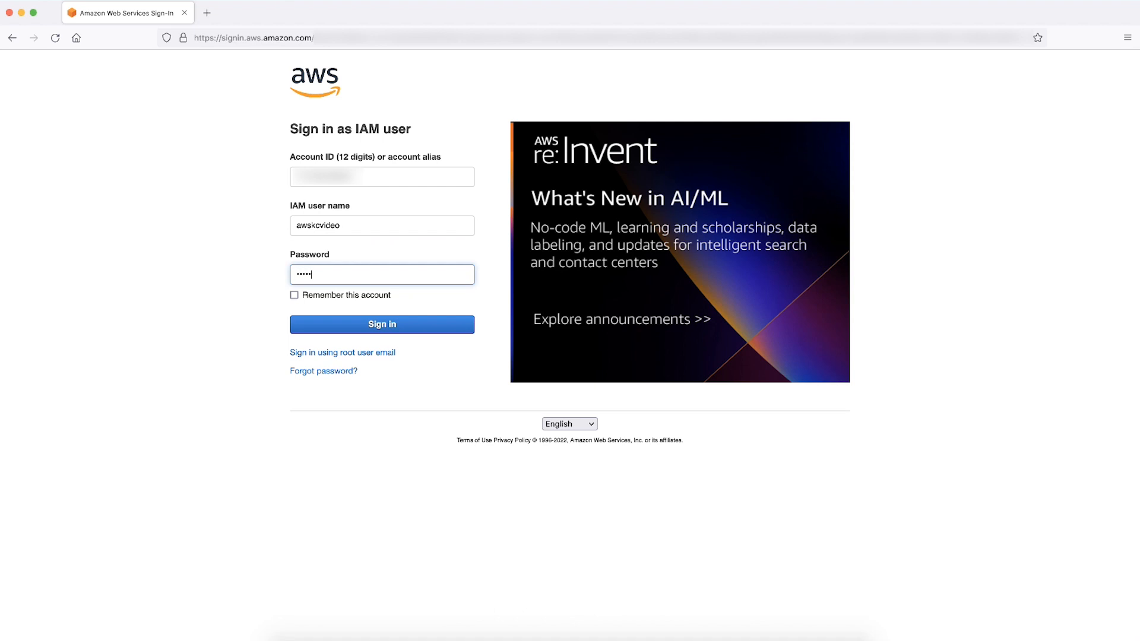
left_click(381, 324)
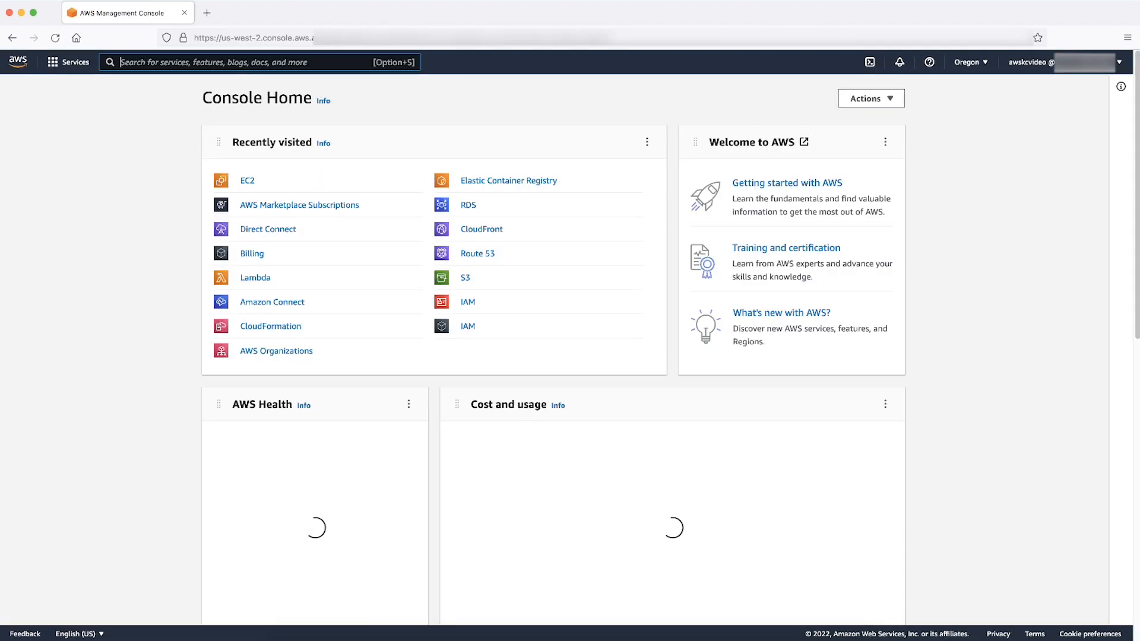